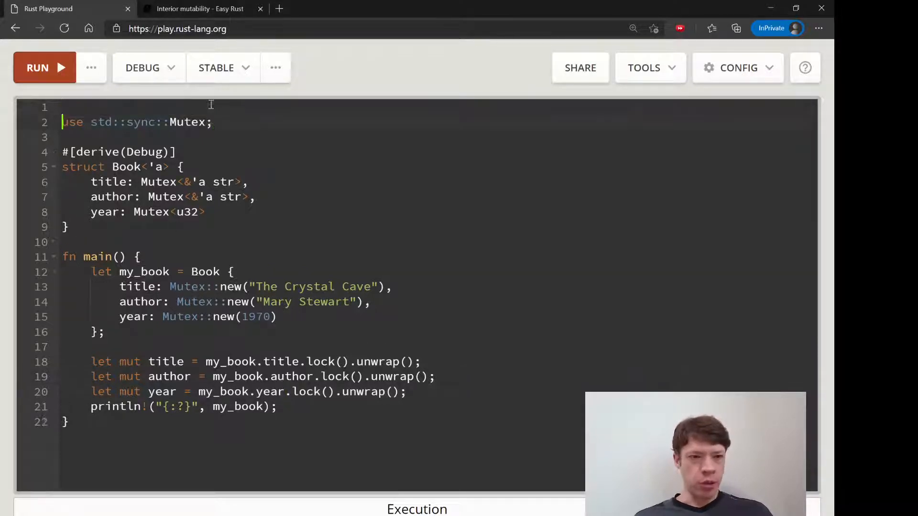
Step: Add a top-of-file comment '// RwLock = read/write lock' above the Mutex example
{"action": "key", "text": "Enter"}
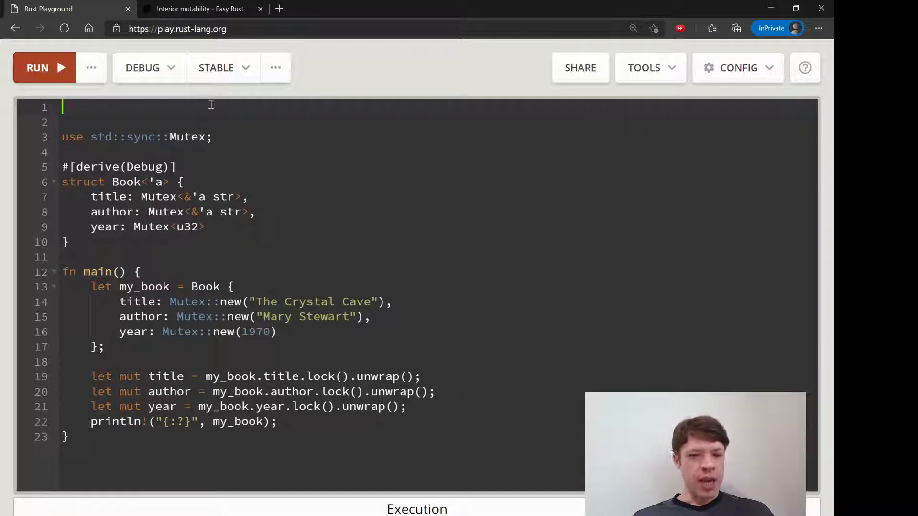
{"action": "type", "text": "RwLock =="}
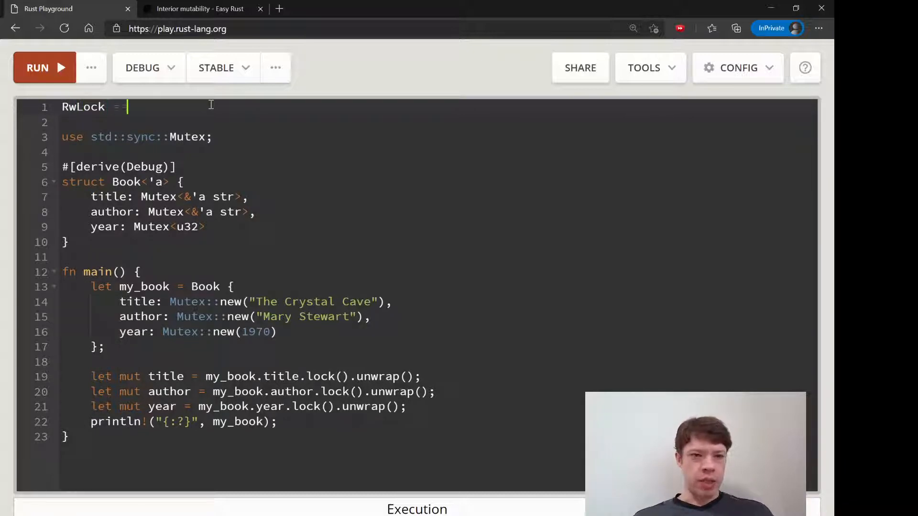
{"action": "type", "text": "read/write lock"}
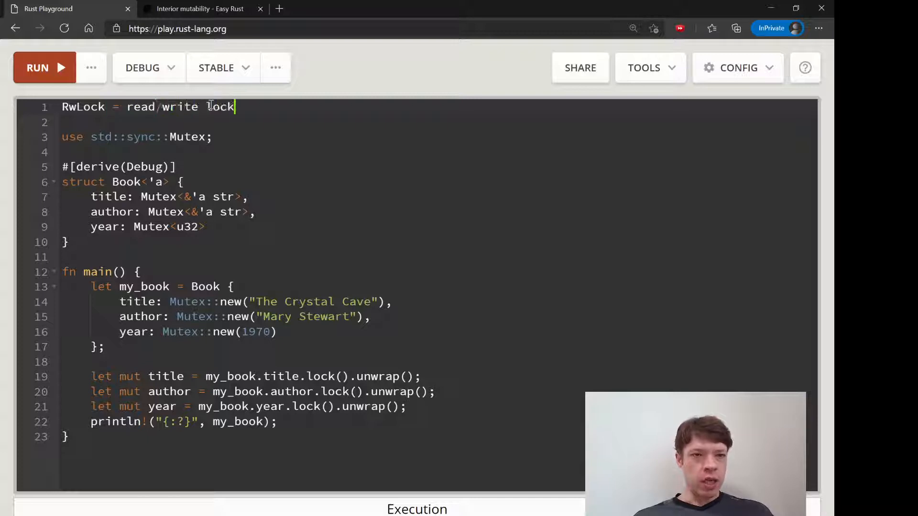
{"action": "type", "text": "//"}
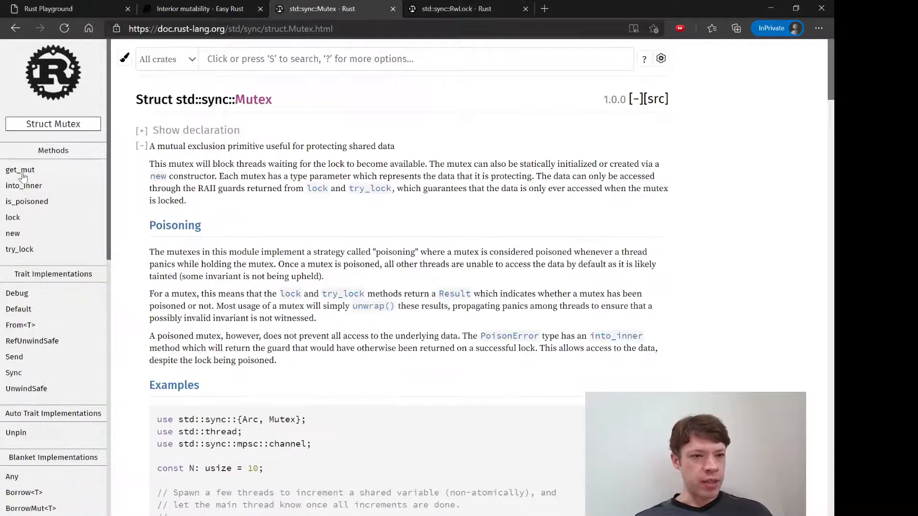
Step: Compare the std::sync::Mutex and RwLock doc pages, then return to the Playground code
{"action": "left_click", "coordinate": [453, 8]}
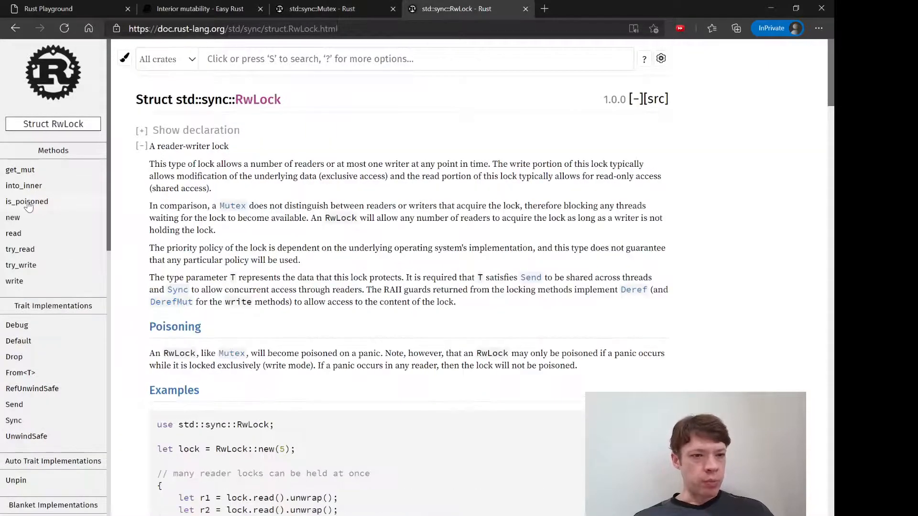
{"action": "left_click", "coordinate": [320, 8]}
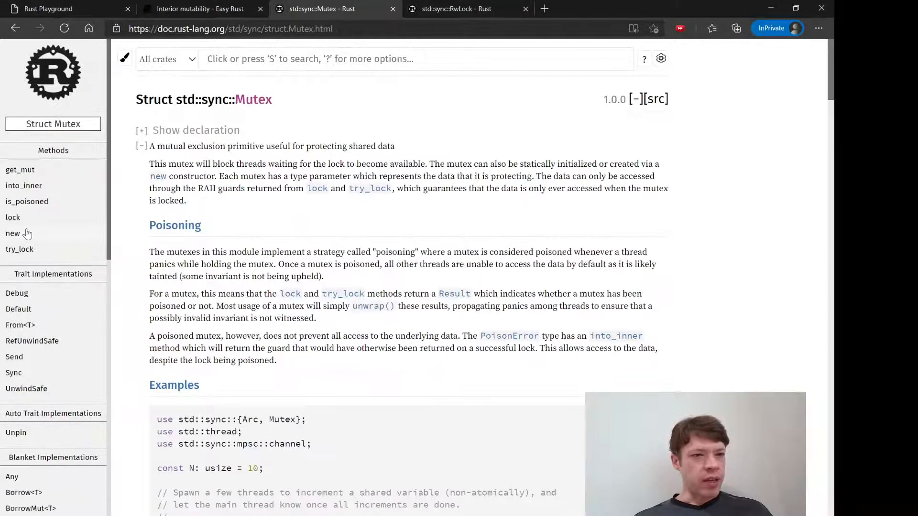
{"action": "mouse_move", "coordinate": [51, 170]}
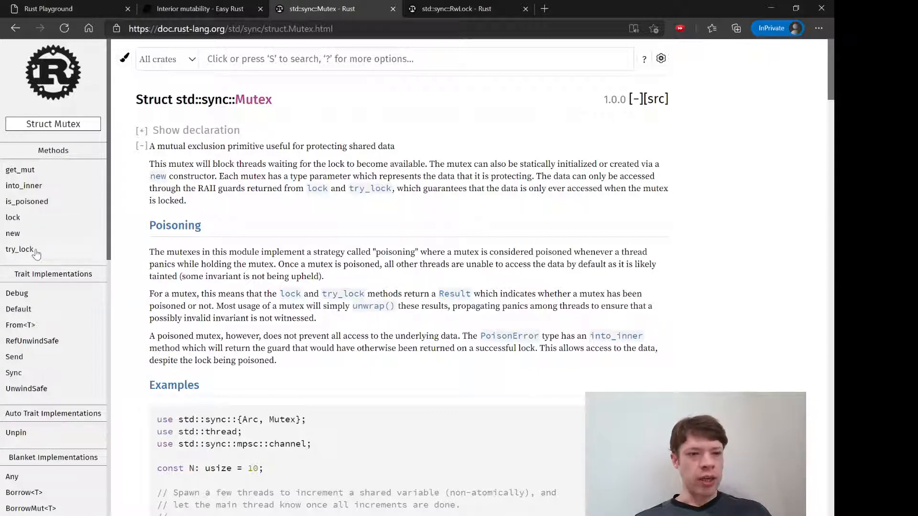
{"action": "left_click", "coordinate": [457, 9]}
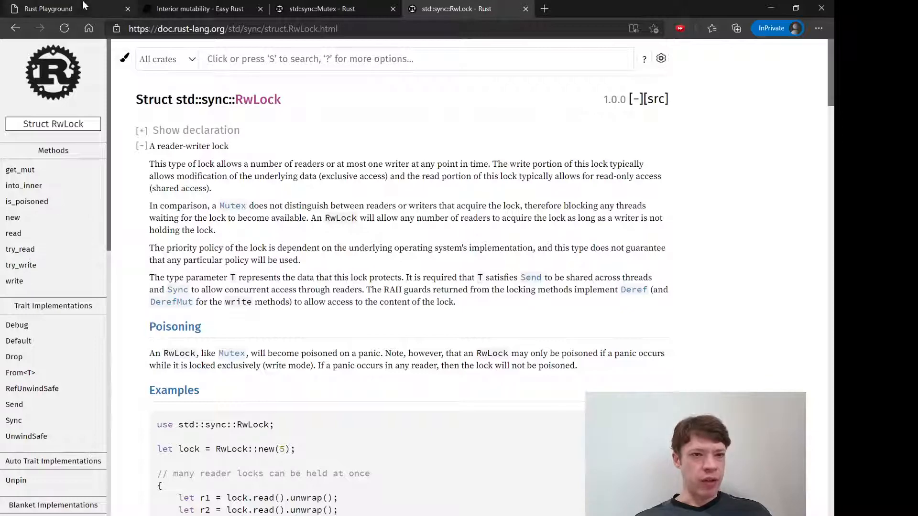
{"action": "left_click", "coordinate": [47, 8]}
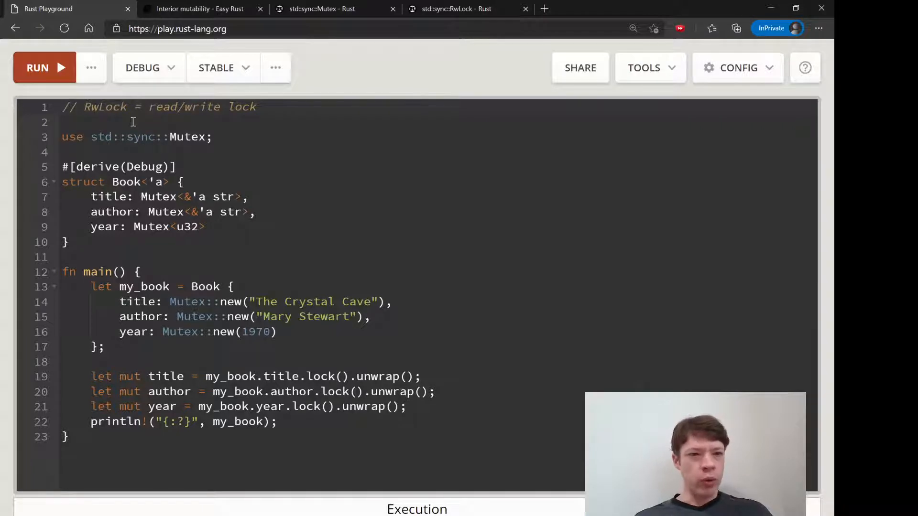
Step: Delete the blank line so the Mutex import directly follows the RwLock comment
{"action": "key", "text": "Backspace"}
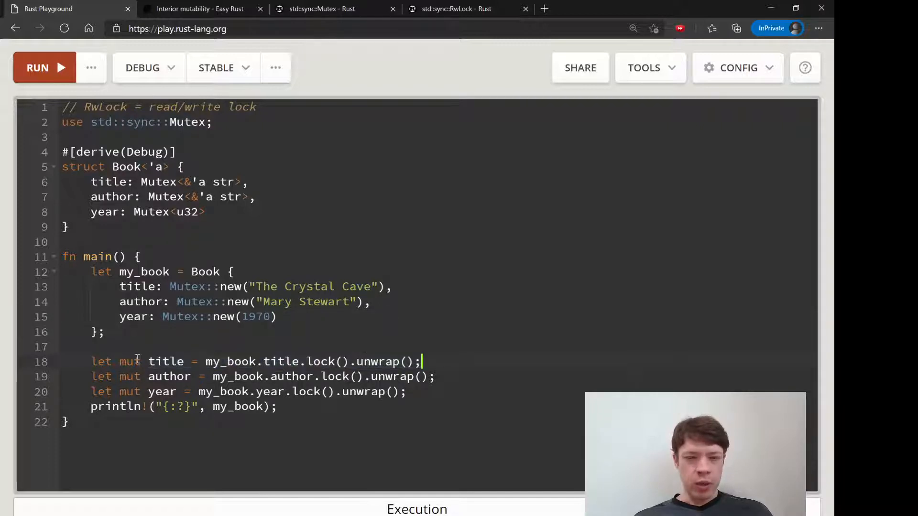
{"action": "double_click", "coordinate": [165, 362]}
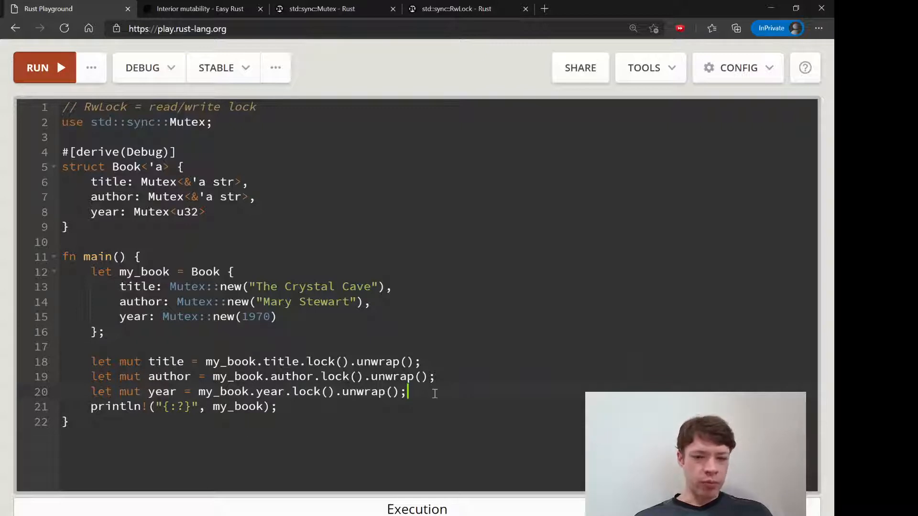
{"action": "type", "text": "println!"}
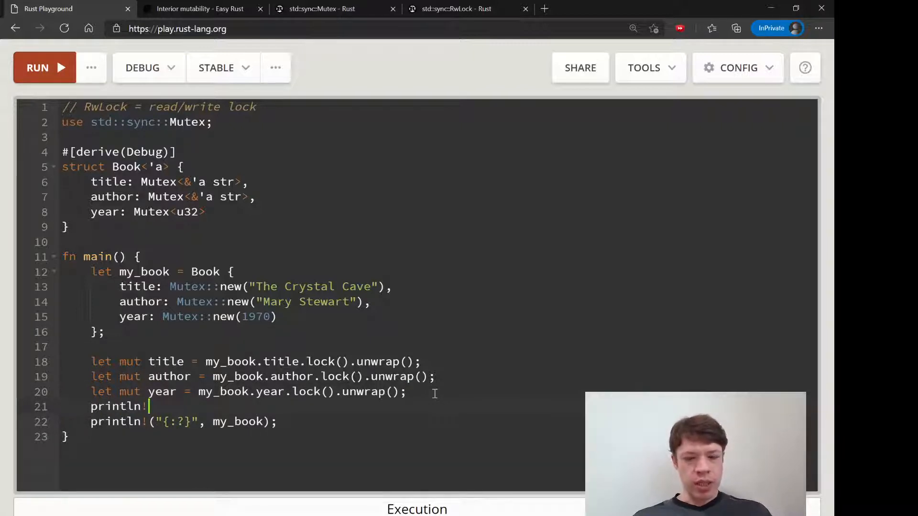
{"action": "type", "text": "(\"ti\")"}
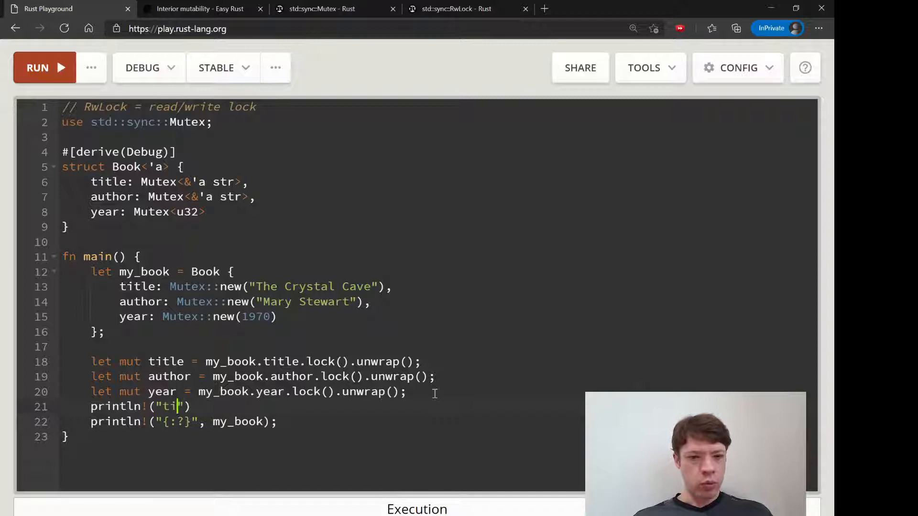
{"action": "type", "text": "{}\", title"}
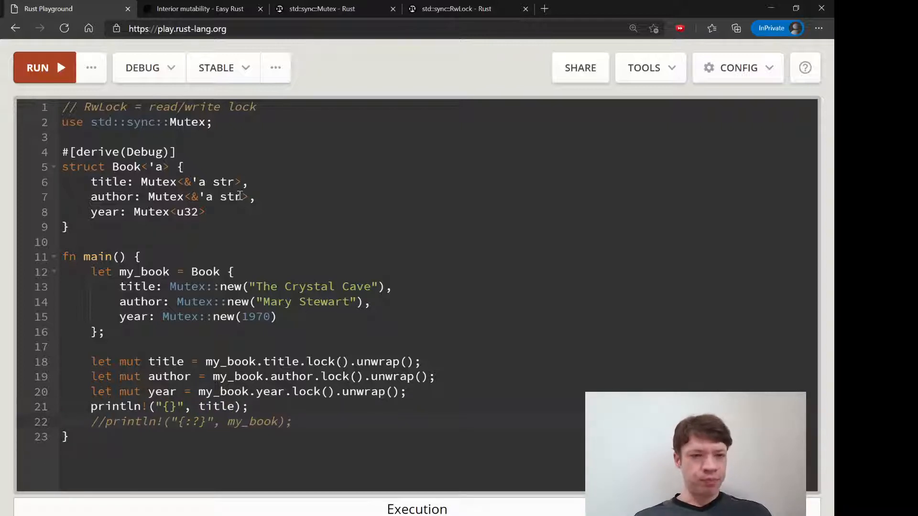
{"action": "left_click", "coordinate": [37, 67]}
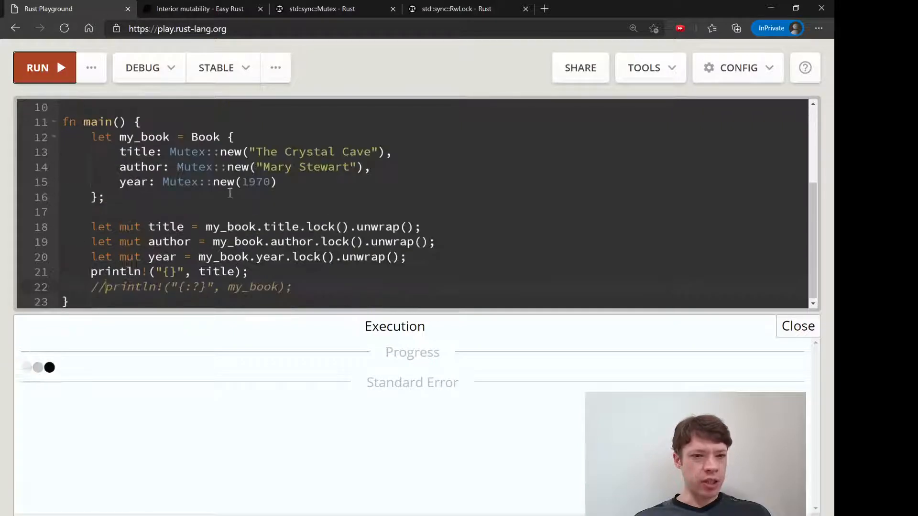
{"action": "left_click", "coordinate": [37, 67]}
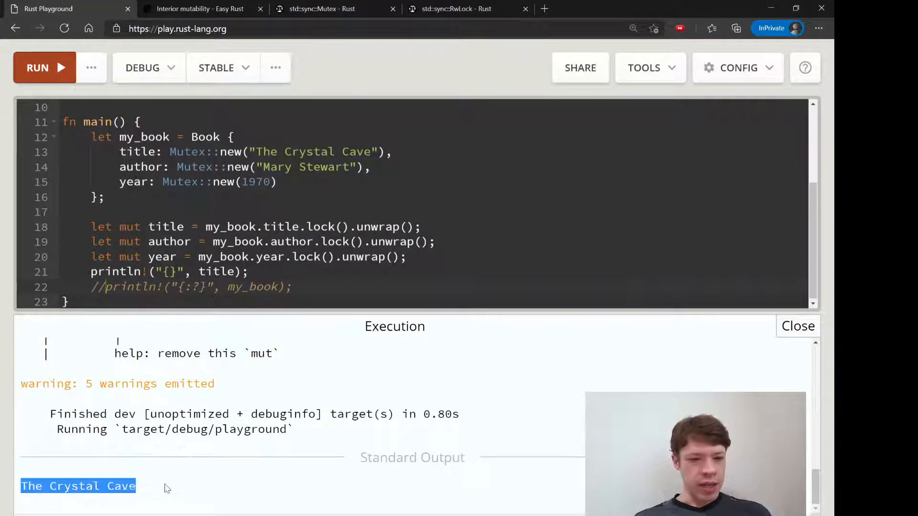
{"action": "left_click", "coordinate": [797, 326]}
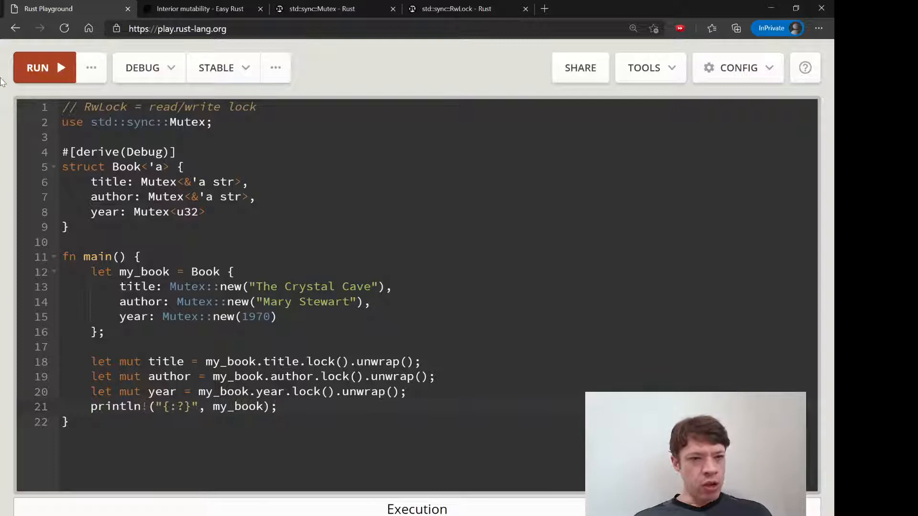
{"action": "left_click", "coordinate": [37, 67]}
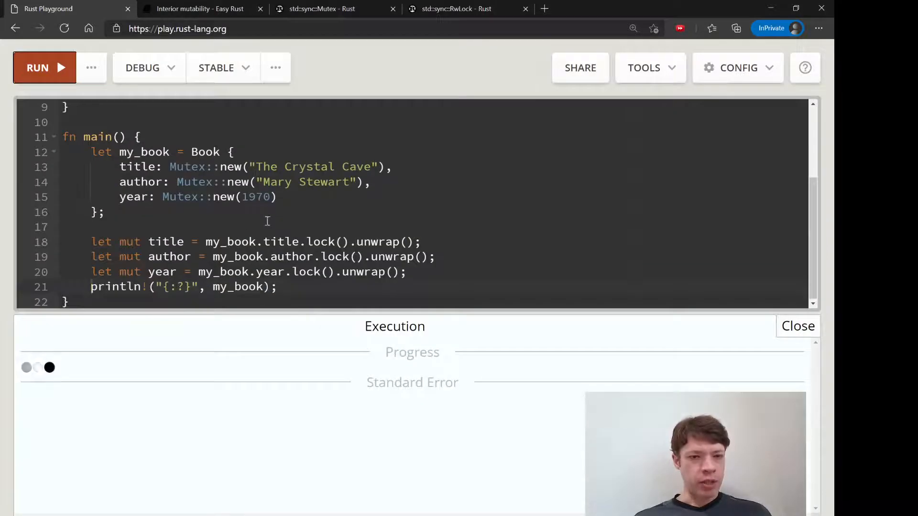
{"action": "left_click", "coordinate": [44, 67]}
{"action": "type", "text": "#[derive(Debug"}
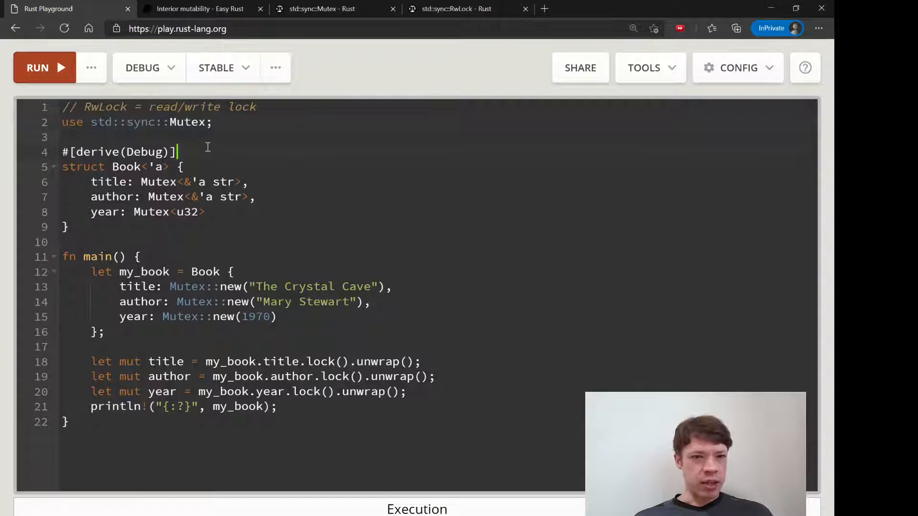
Step: List .lock(), .read() and .write() notes under the import, separated from the struct by a blank line
{"action": "type", "text": ".lco"}
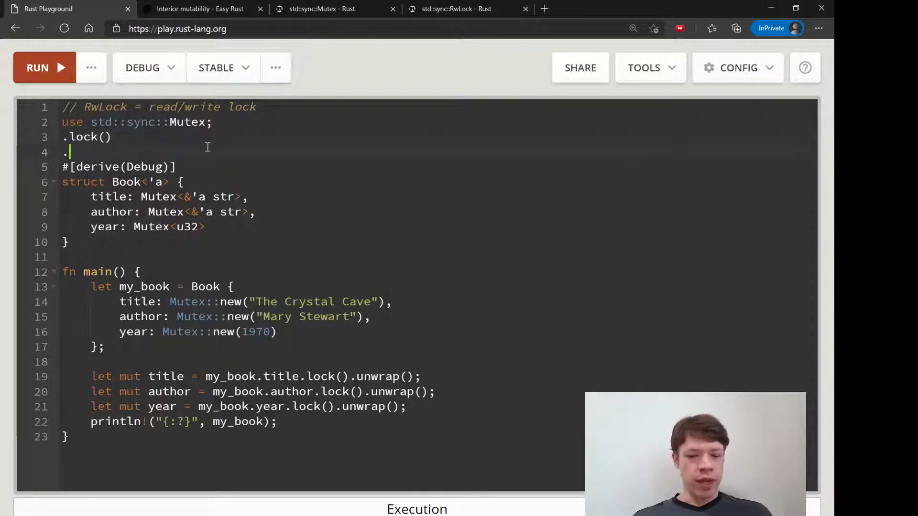
{"action": "type", "text": "read()"}
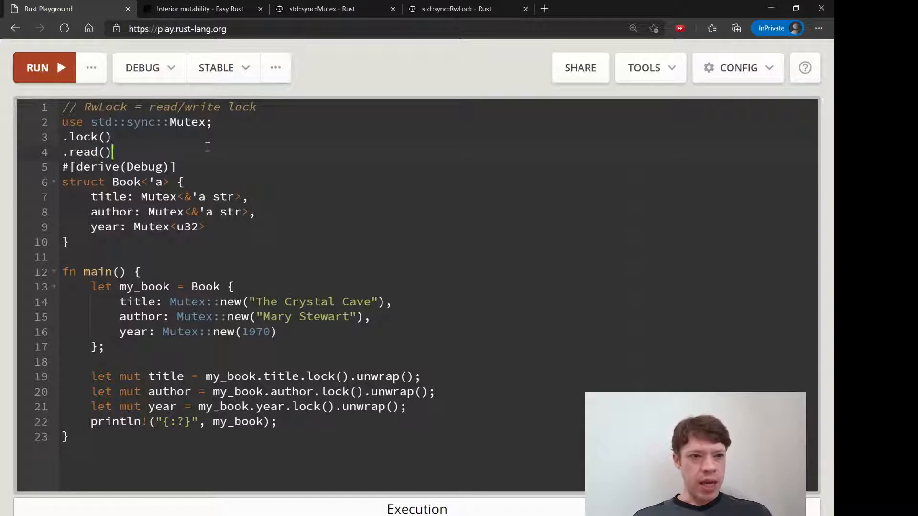
{"action": "type", "text": ".write()"}
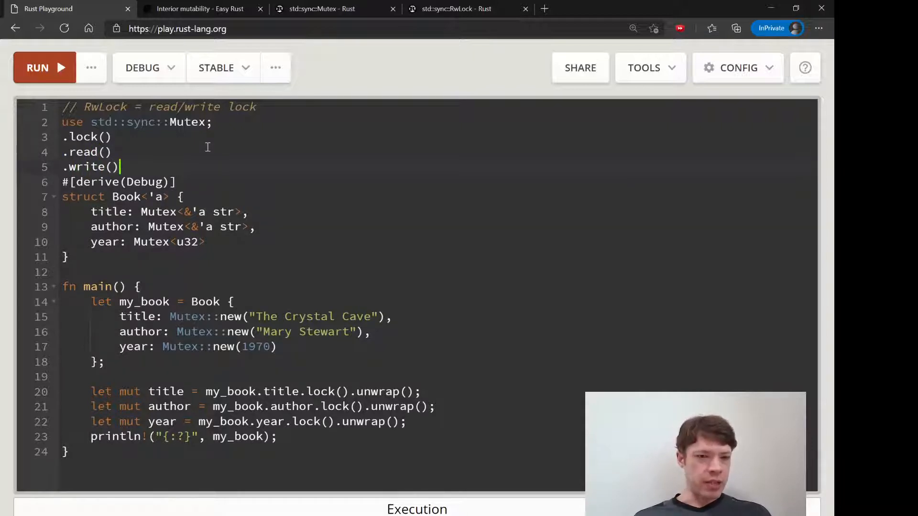
{"action": "key", "text": "Enter"}
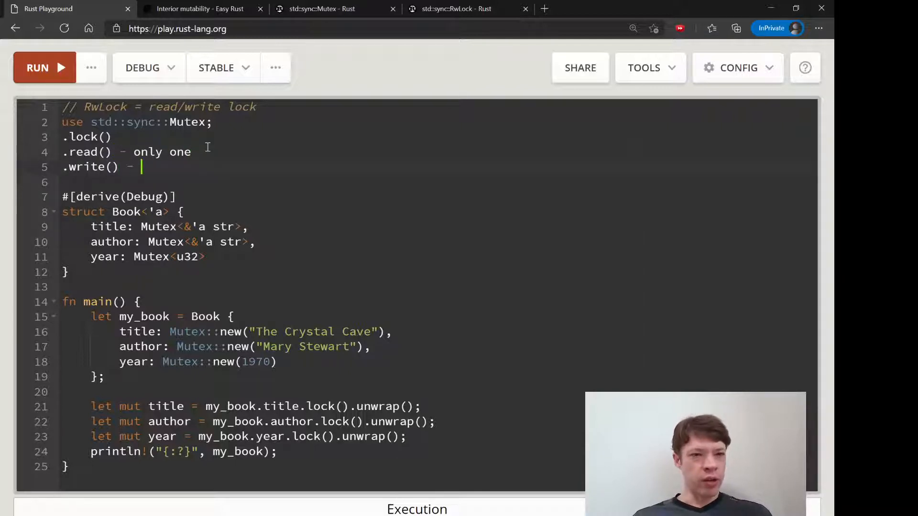
{"action": "type", "text": "many"}
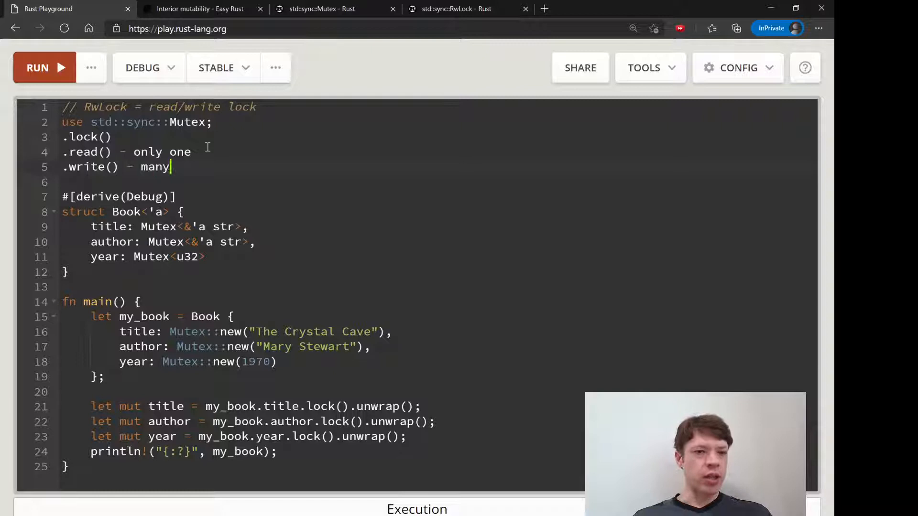
Step: Annotate the notes: read allows many (100), write allows only one
{"action": "triple_click", "coordinate": [116, 167]}
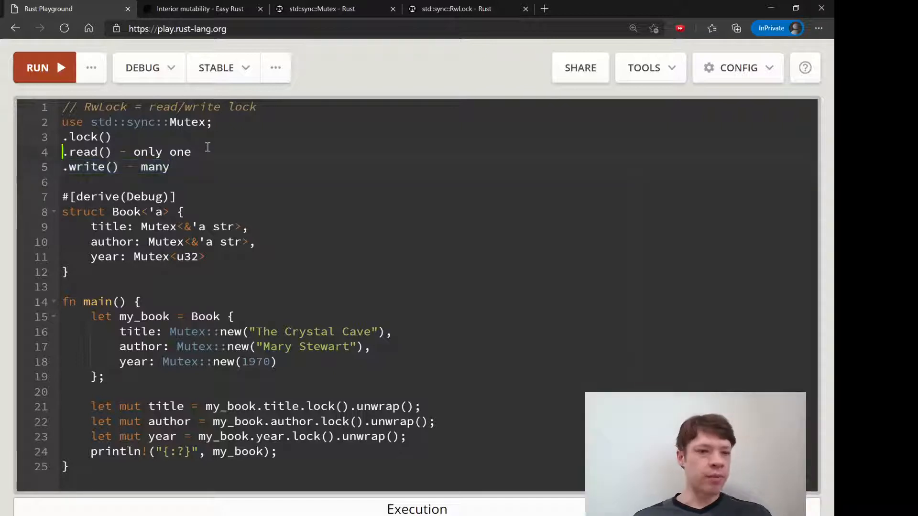
{"action": "type", "text": "ma"}
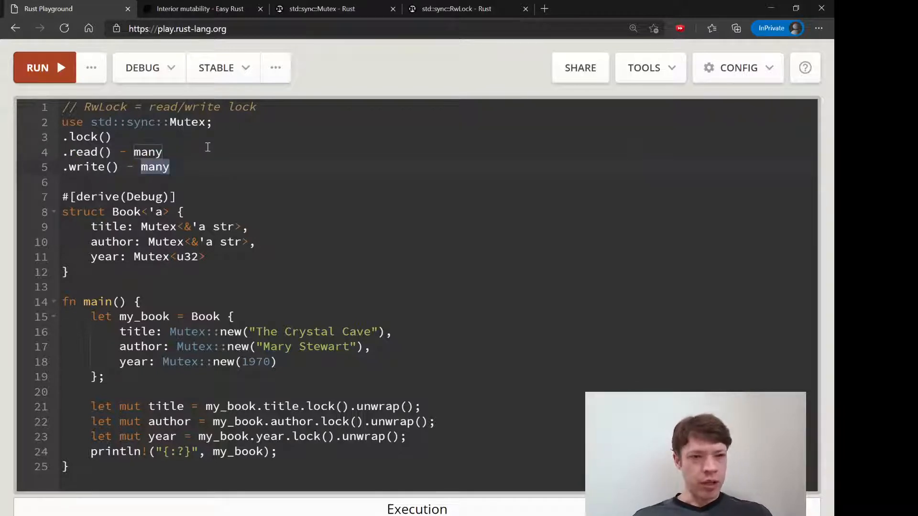
{"action": "type", "text": "only one"}
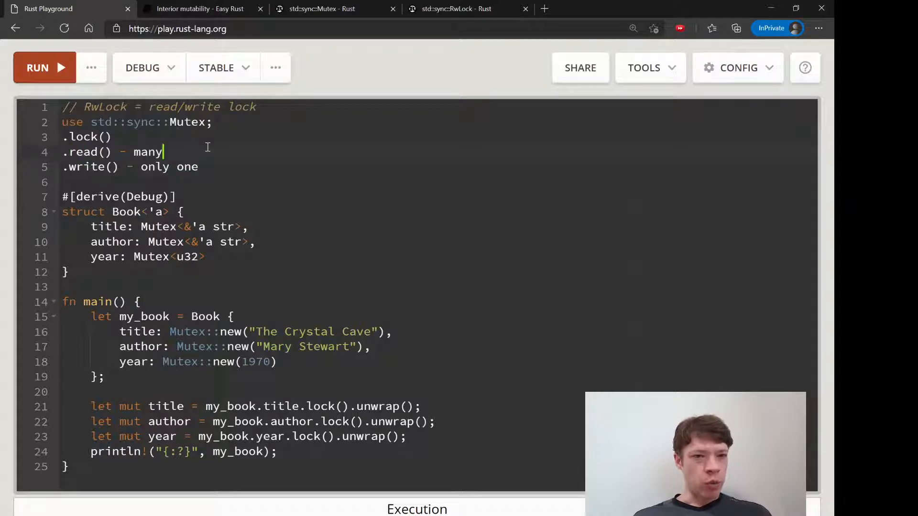
{"action": "type", "text": "100"}
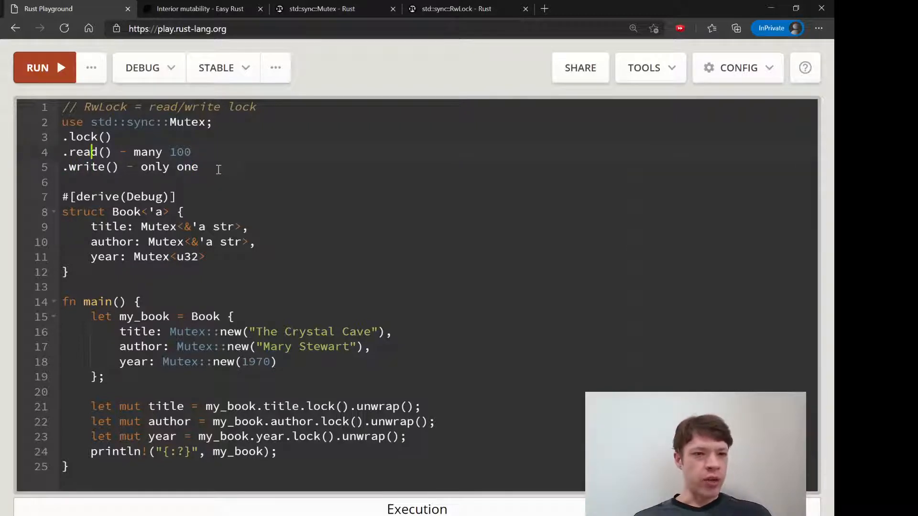
{"action": "left_click_drag", "start_coordinate": [62, 137], "coordinate": [198, 167]}
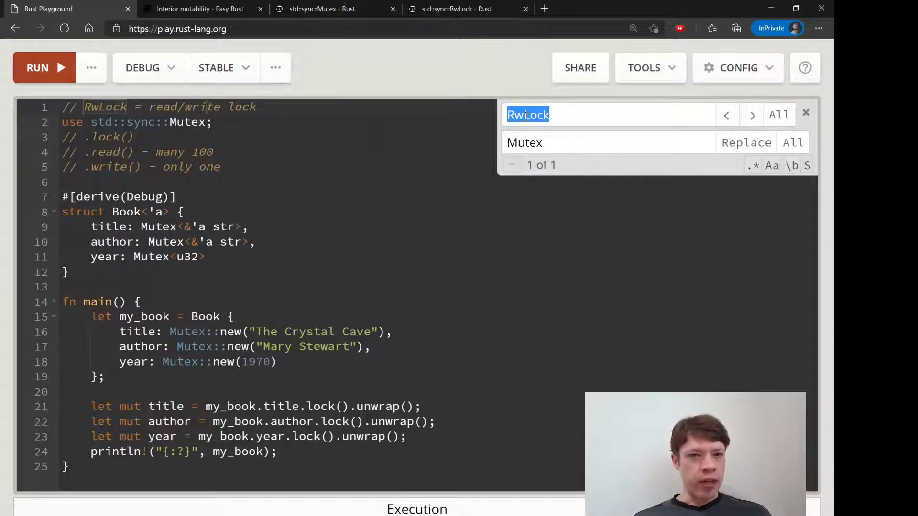
Step: Replace Mutex with RwLock, make the year field use .read(), and run the program
{"action": "type", "text": "Mutex"}
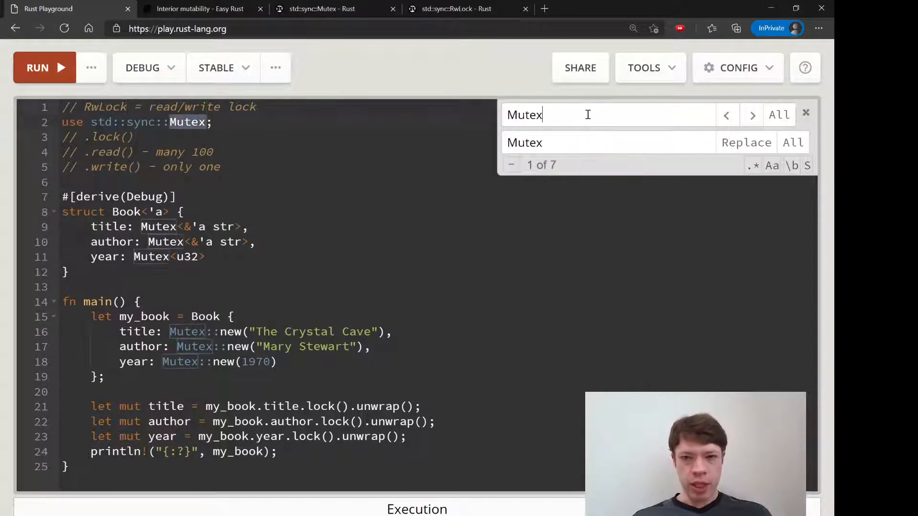
{"action": "type", "text": "RwLock"}
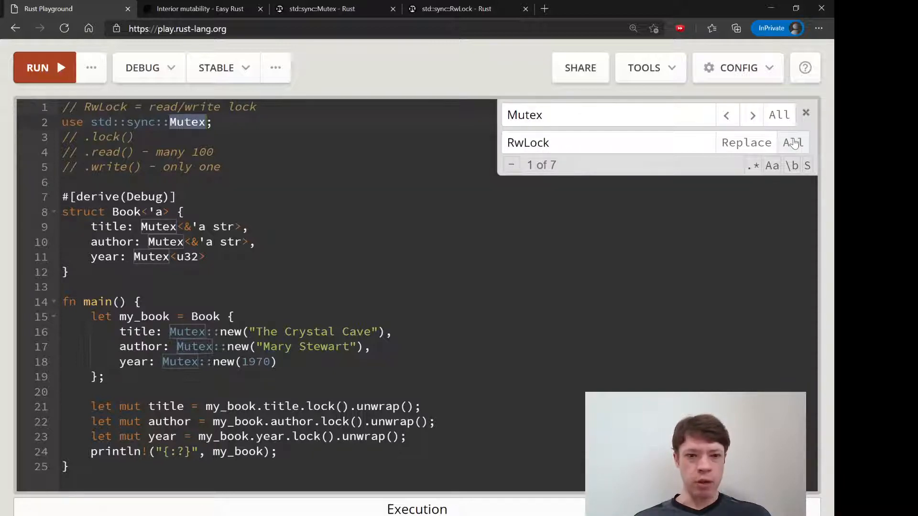
{"action": "left_click", "coordinate": [791, 142]}
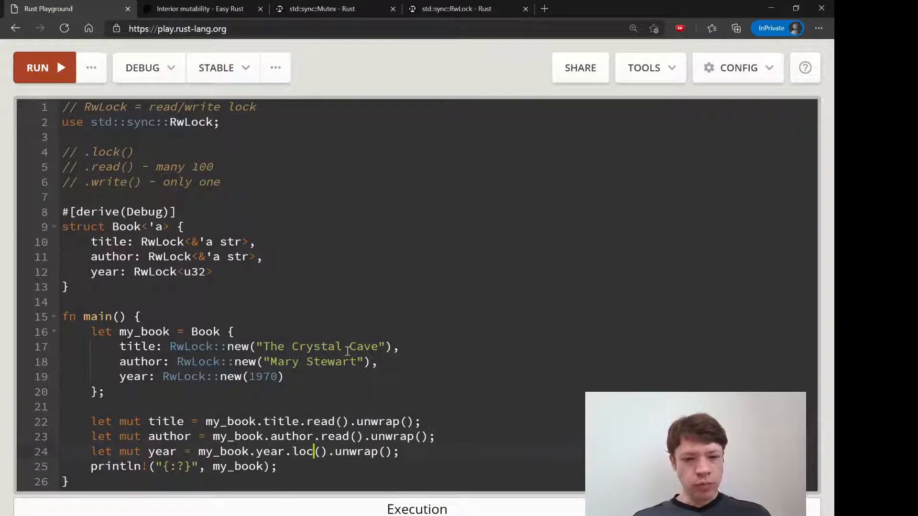
{"action": "type", "text": "read"}
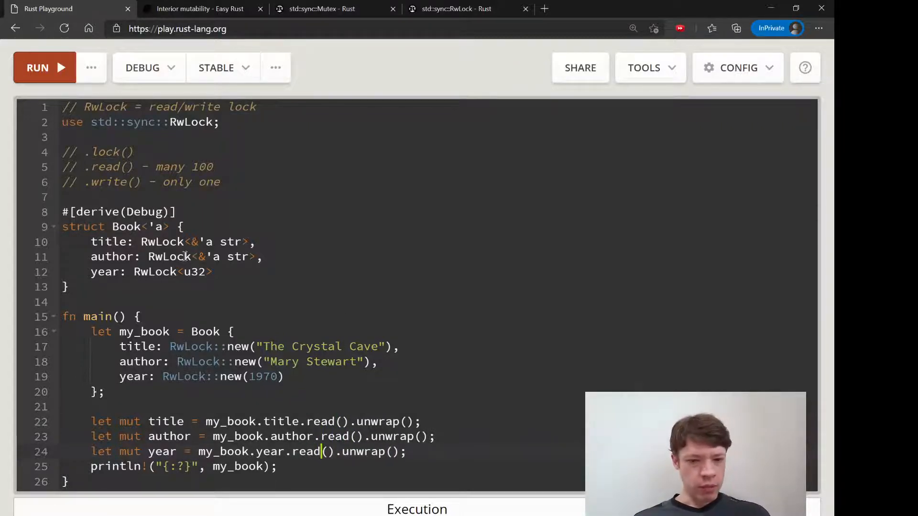
{"action": "left_click", "coordinate": [45, 66]}
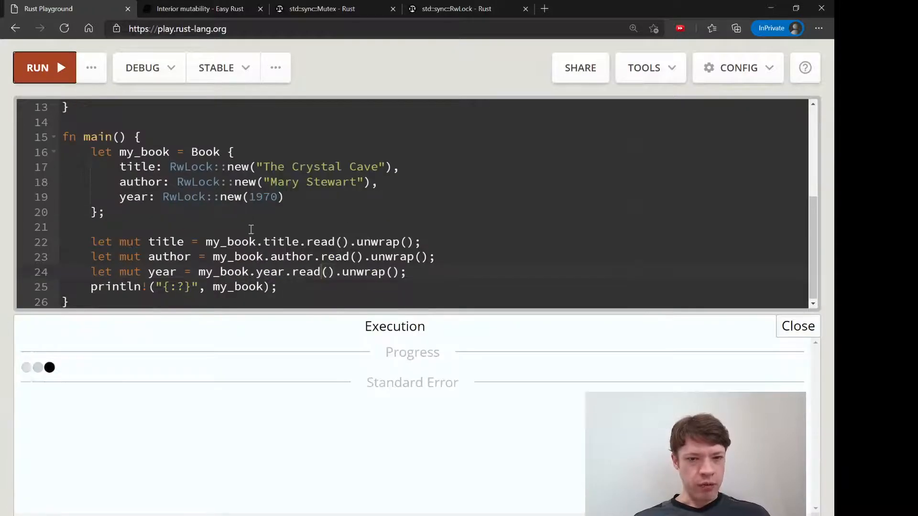
Step: Review the output printing the Book with The Crystal Cave and Mary Stewart under read locks
{"action": "left_click", "coordinate": [38, 67]}
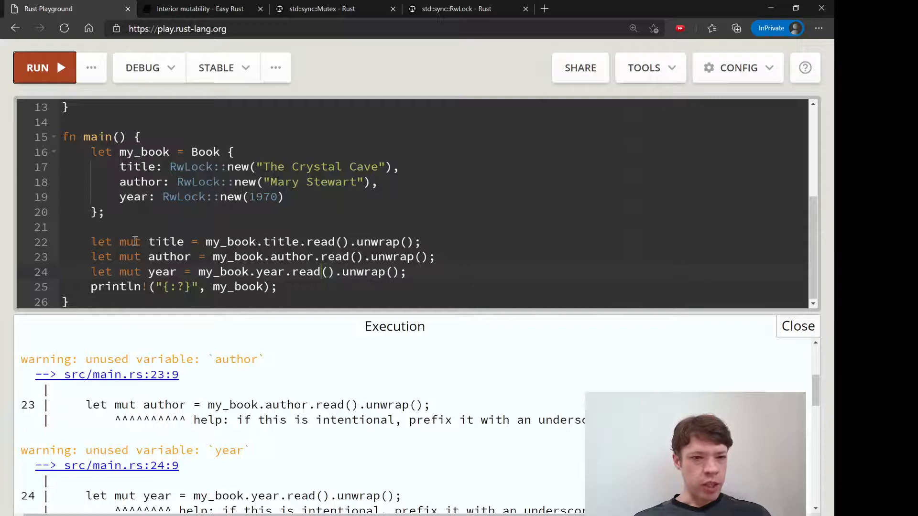
{"action": "left_click", "coordinate": [371, 242]}
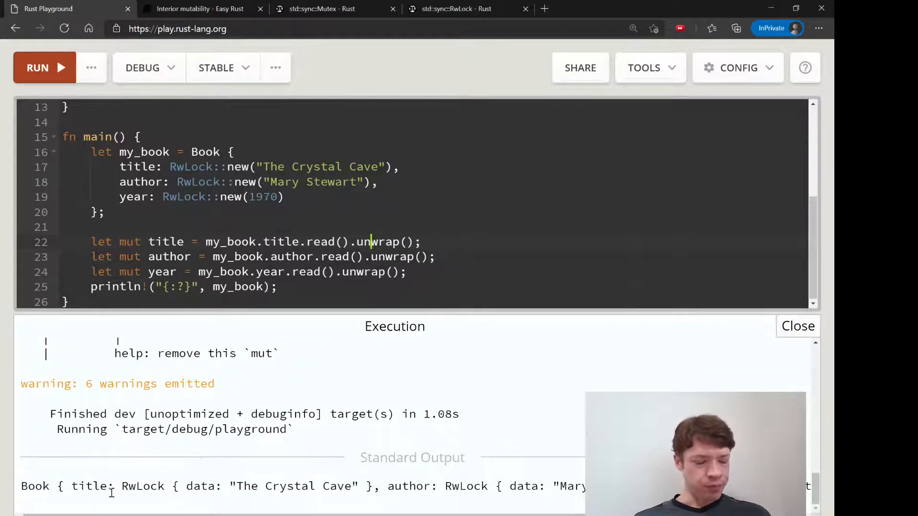
{"action": "left_click_drag", "start_coordinate": [190, 487], "coordinate": [321, 486]}
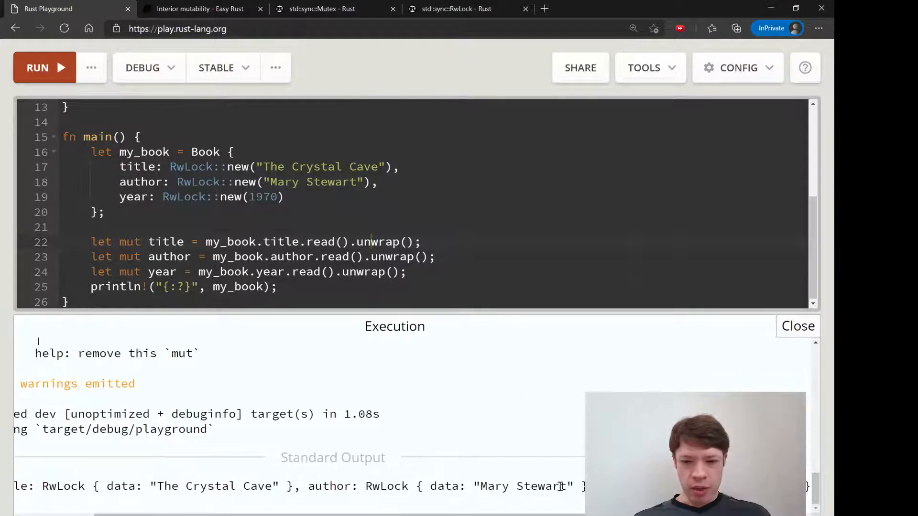
{"action": "mouse_move", "coordinate": [281, 323]}
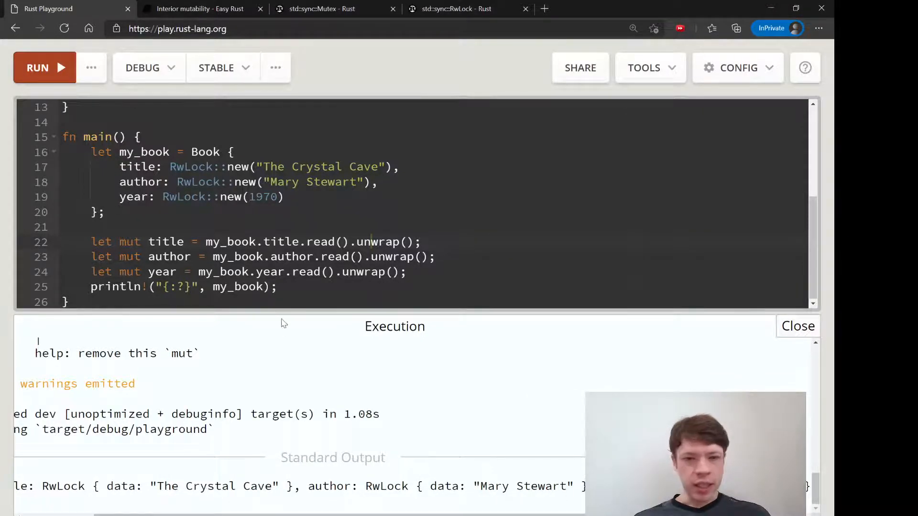
Step: Change title, author and year to .write() locks and run, printing each field as locked
{"action": "type", "text": "w"}
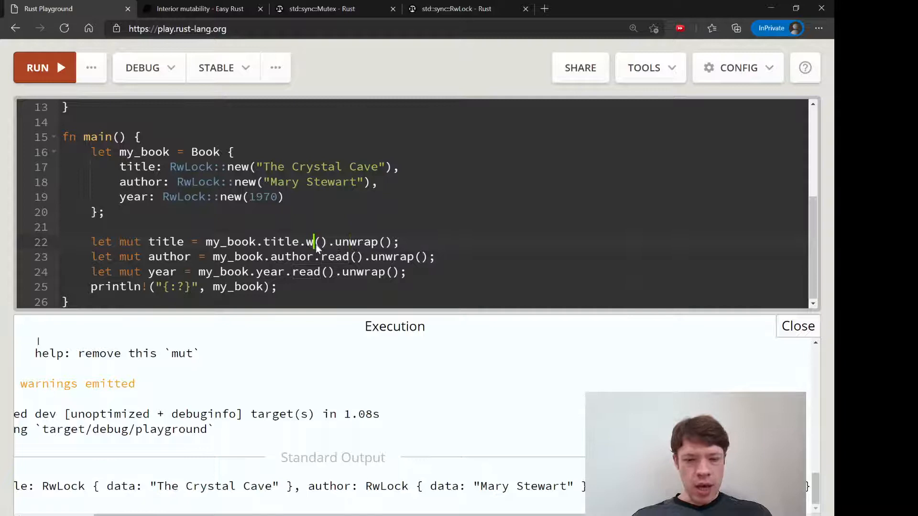
{"action": "type", "text": "rite"}
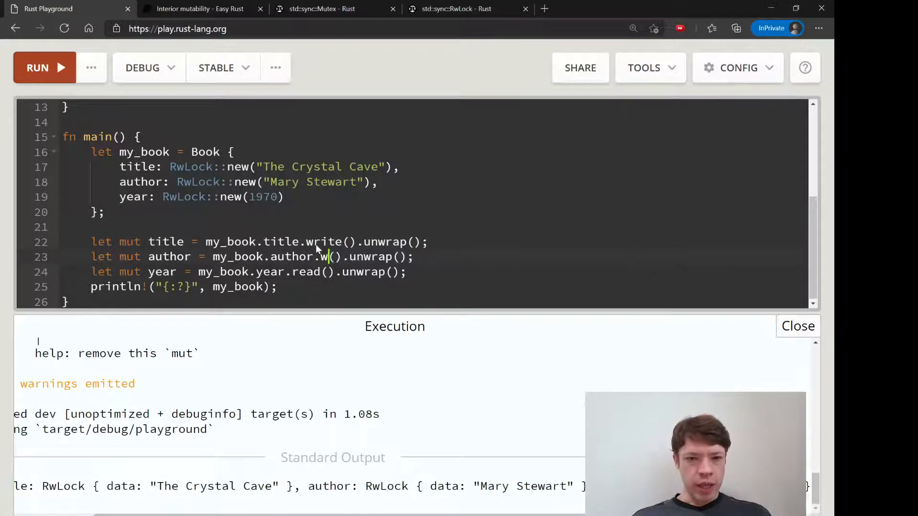
{"action": "type", "text": "rite"}
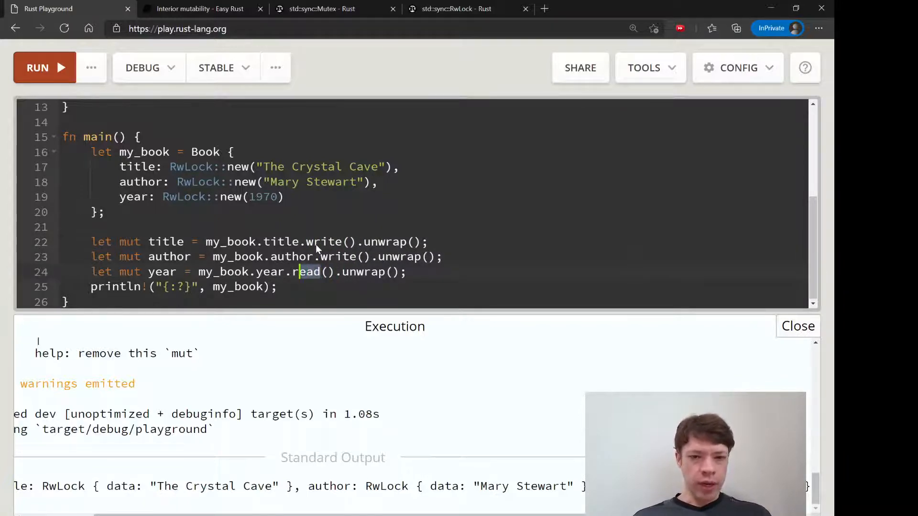
{"action": "type", "text": "write"}
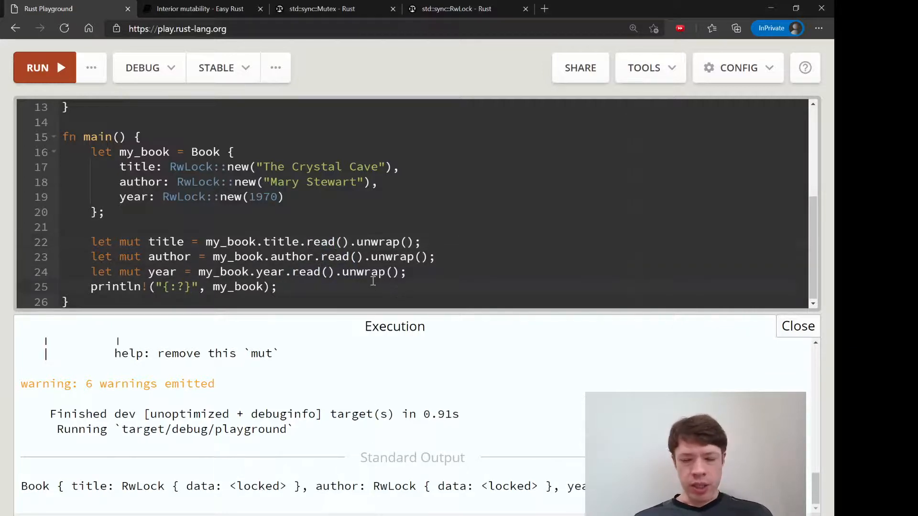
{"action": "double_click", "coordinate": [320, 242]}
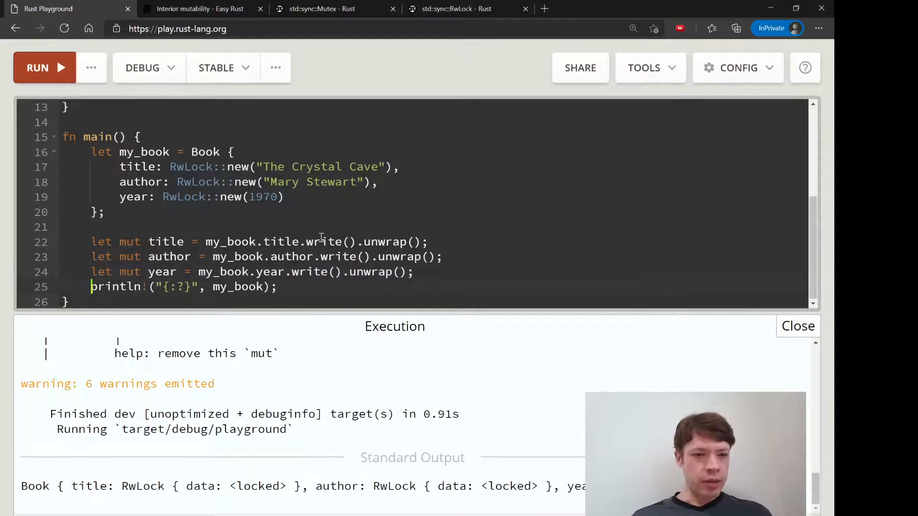
Step: Replace the println line with *title = "The Hollow Hills";
{"action": "key", "text": "Ctrl+Shift+k"}
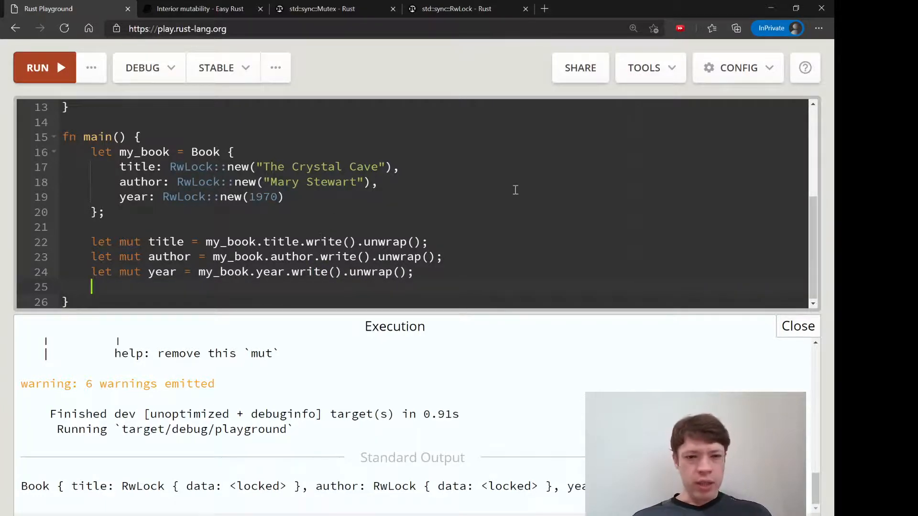
{"action": "type", "text": "*"}
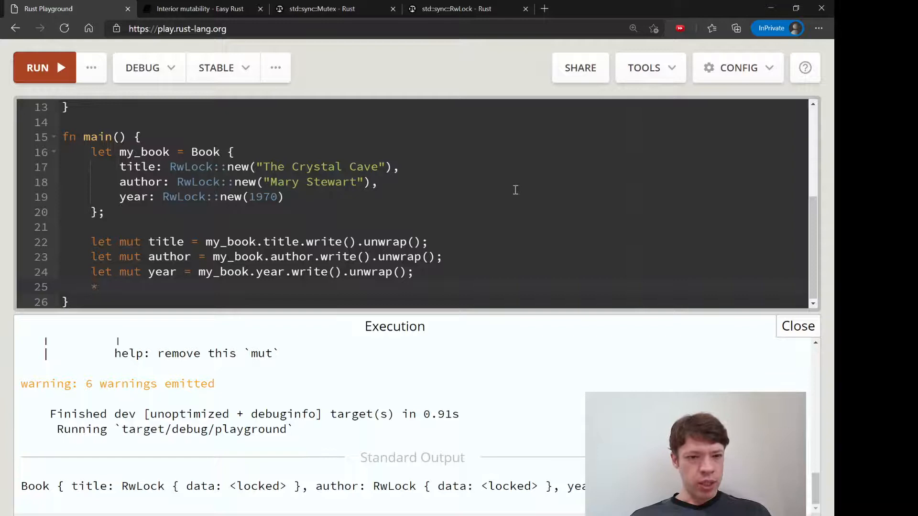
{"action": "type", "text": "tit"}
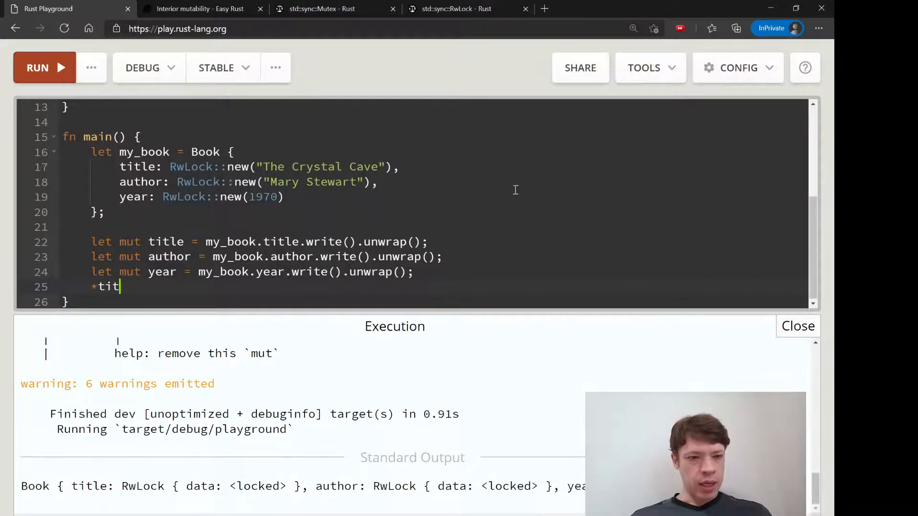
{"action": "type", "text": "le"}
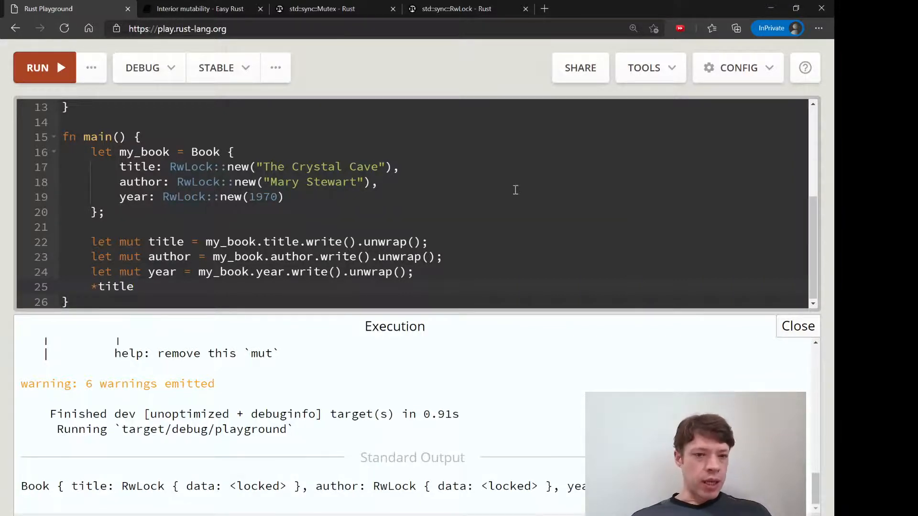
{"action": "type", "text": "="}
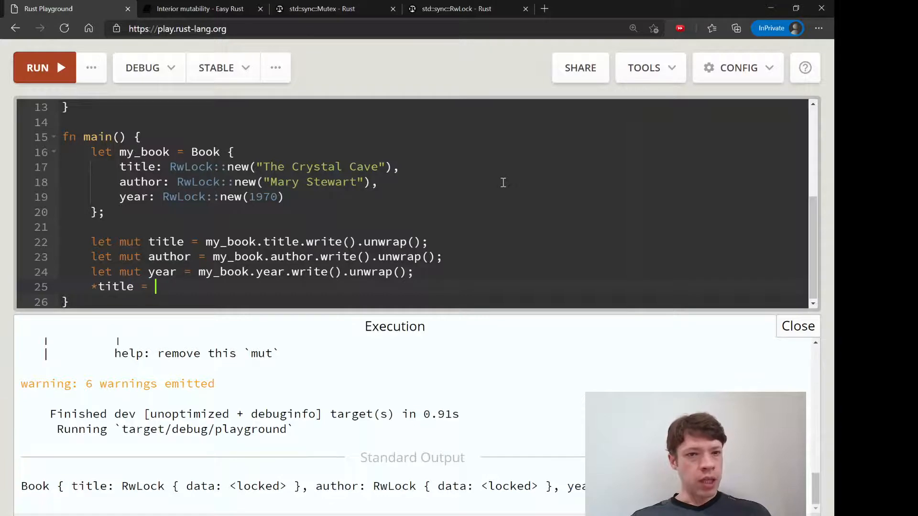
{"action": "type", "text": "\"The\""}
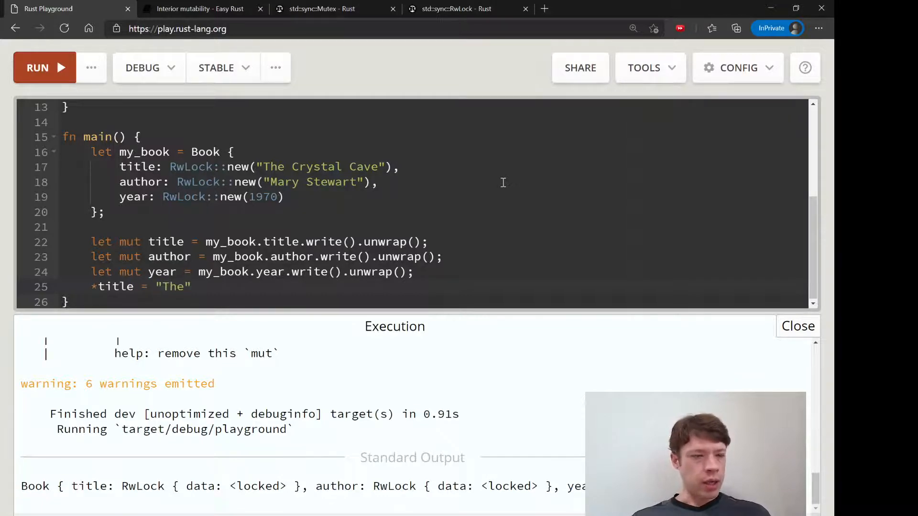
{"action": "type", "text": "Ho"}
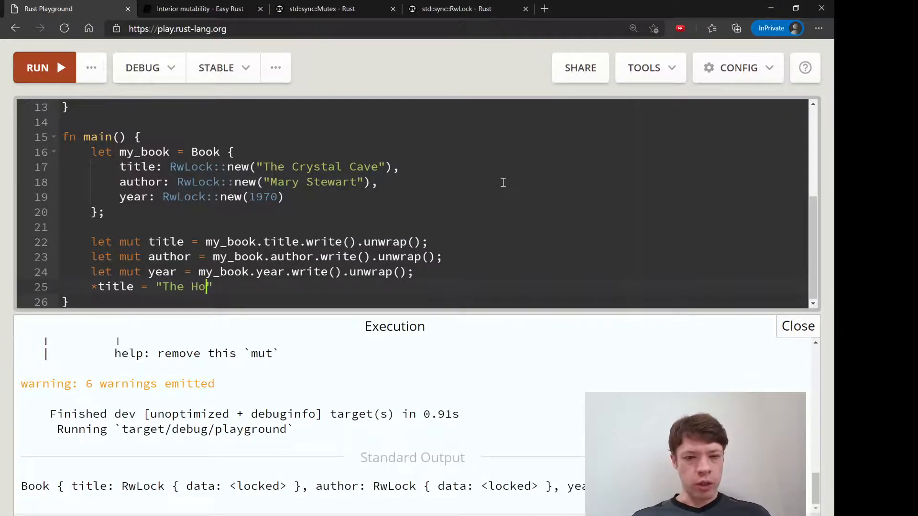
{"action": "type", "text": "llow Hills\";"}
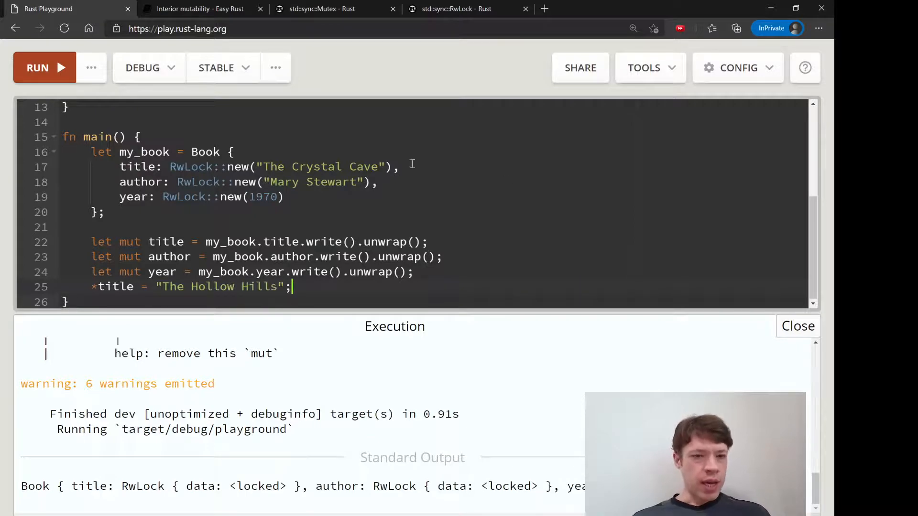
Step: Run the program with the new title assignment and resume editing below it
{"action": "left_click", "coordinate": [37, 67]}
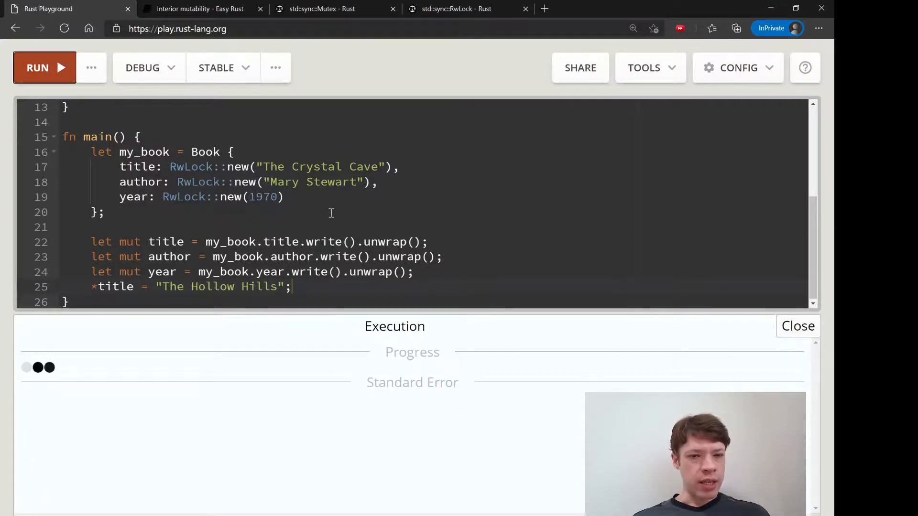
{"action": "left_click", "coordinate": [45, 67]}
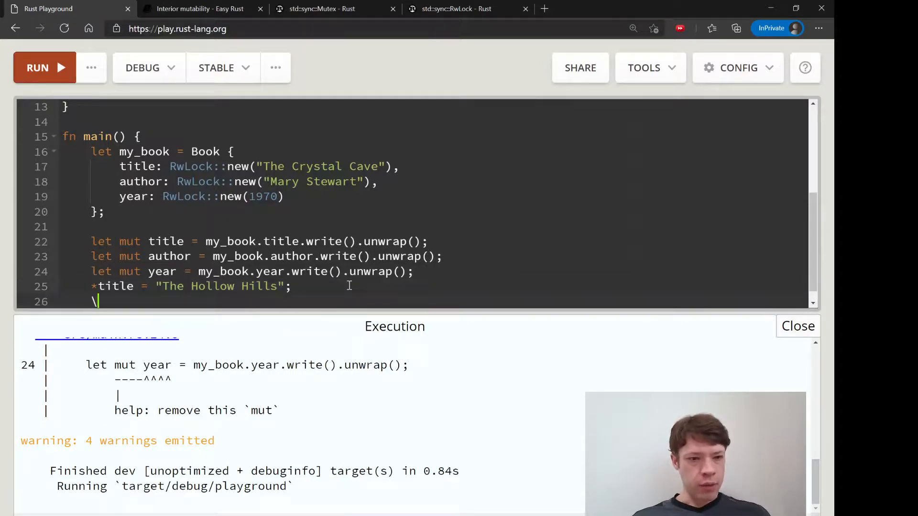
Step: Add std::mem::drop(title) and println!("{:?}", my_book), then run the program
{"action": "type", "text": "std:"}
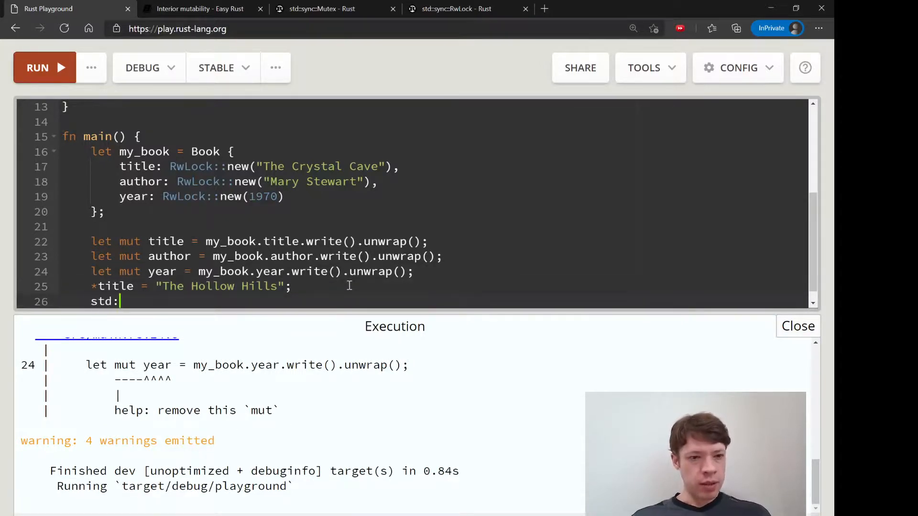
{"action": "type", "text": ":mem::drop()"}
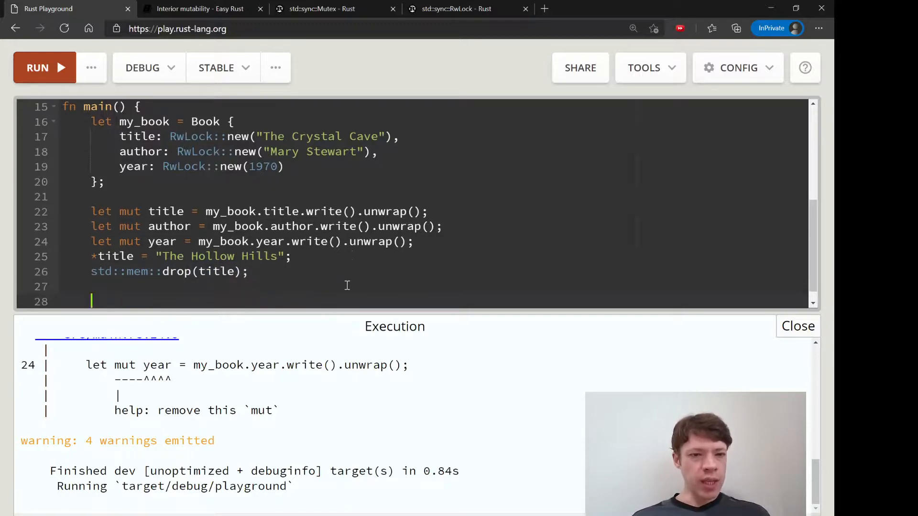
{"action": "type", "text": "pr"}
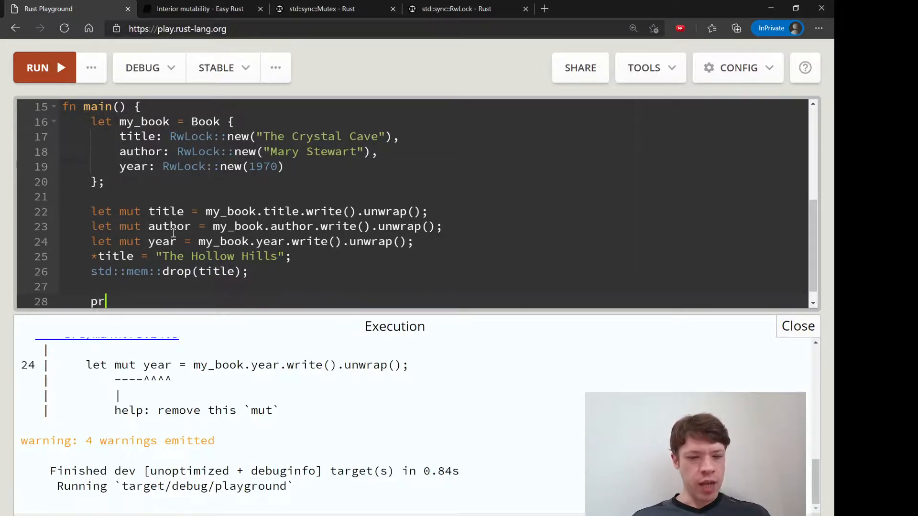
{"action": "type", "text": "intln!(\"\")"}
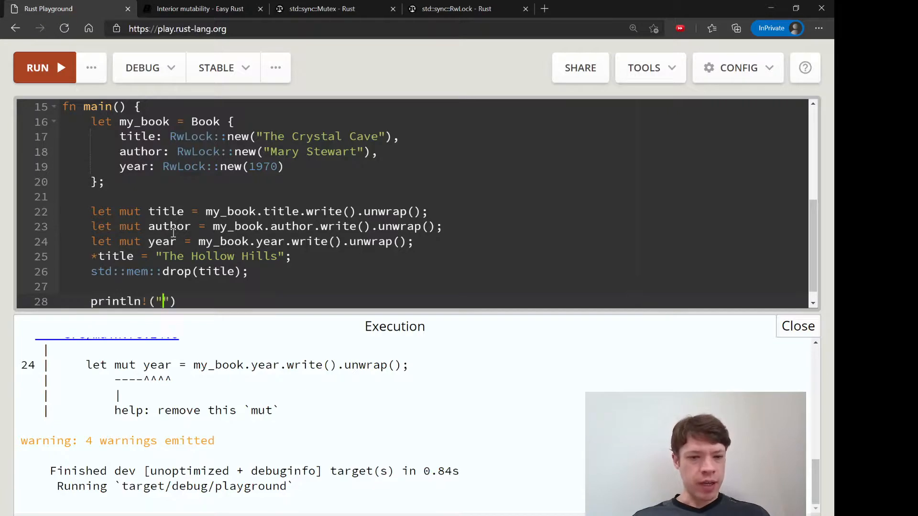
{"action": "type", "text": "{:?}\","}
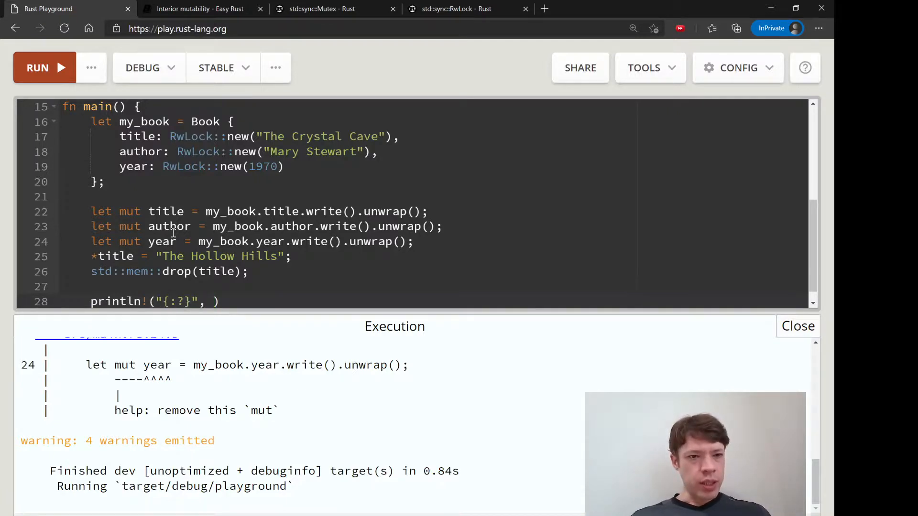
{"action": "type", "text": "my_book"}
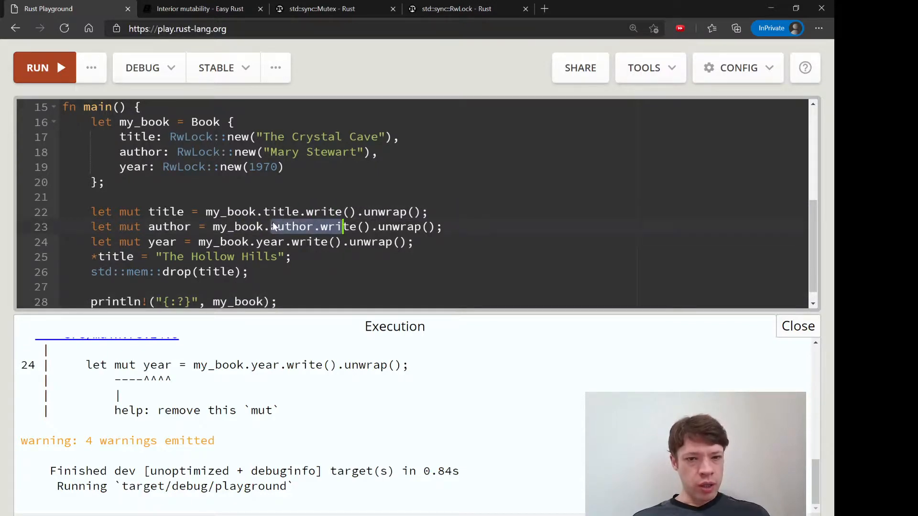
{"action": "left_click", "coordinate": [37, 67]}
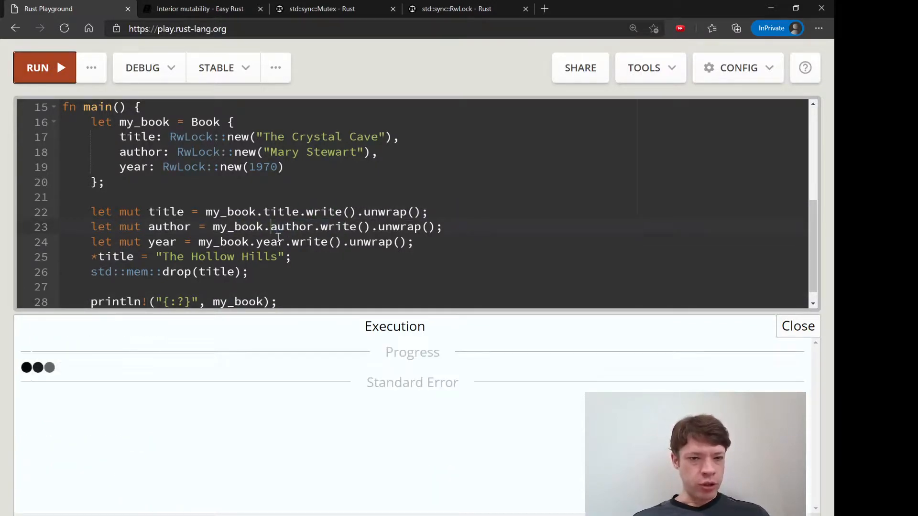
{"action": "left_click", "coordinate": [44, 67]}
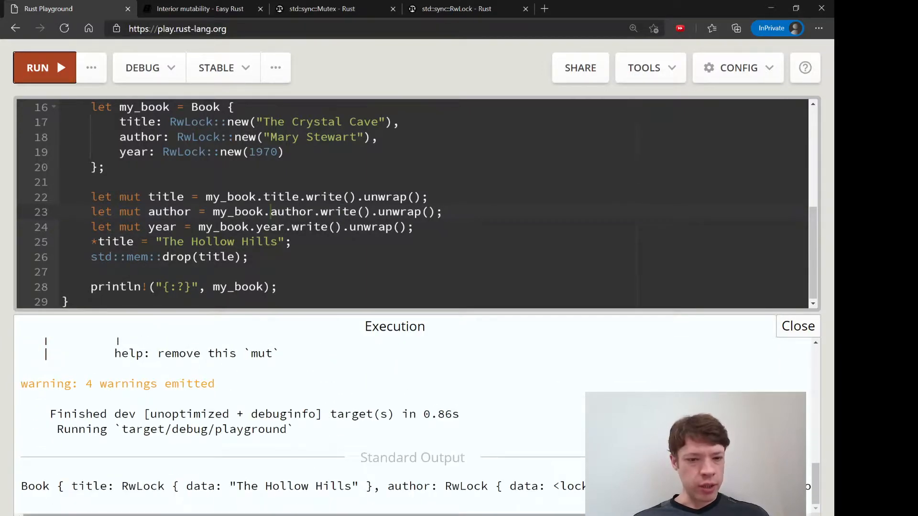
Step: Scroll the output and highlight the author's still-locked data beside The Hollow Hills title
{"action": "scroll", "scroll_direction": "right", "scroll_amount": 3}
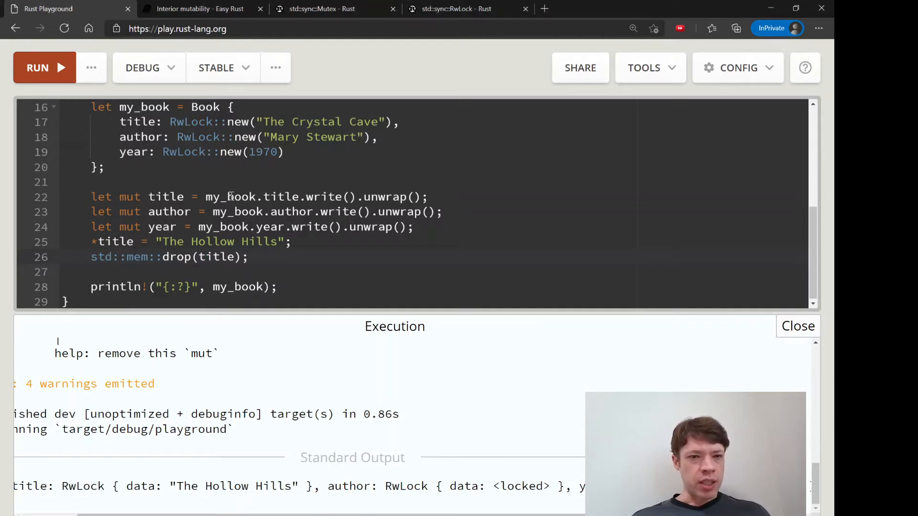
{"action": "left_click_drag", "start_coordinate": [450, 485], "coordinate": [507, 485]}
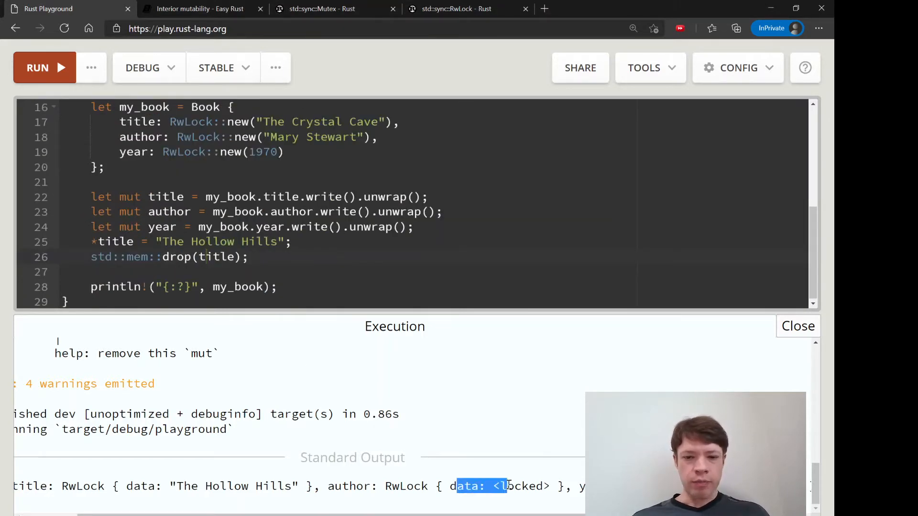